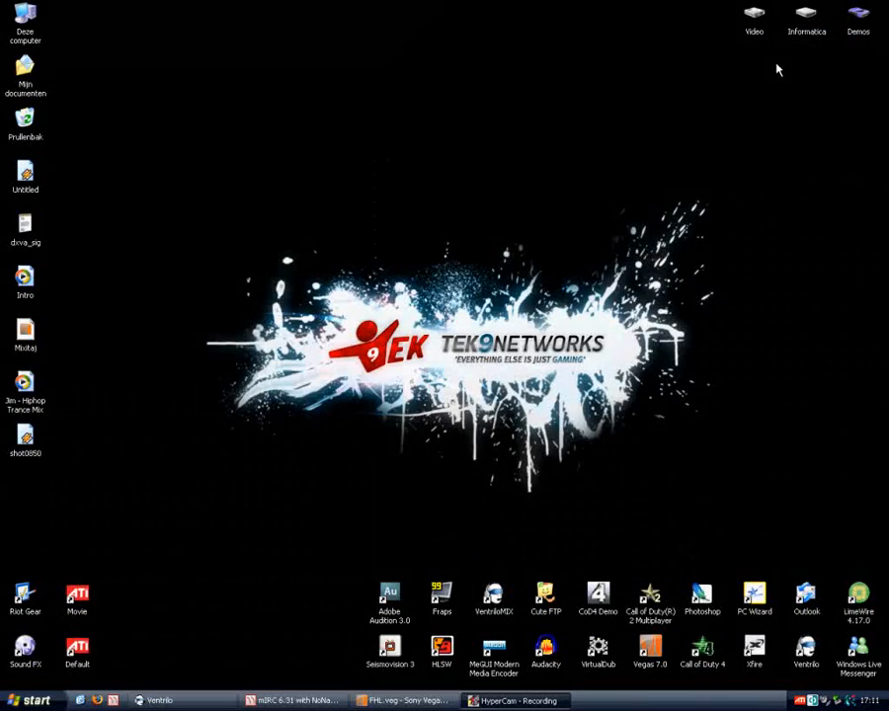
mouse_move(326, 253)
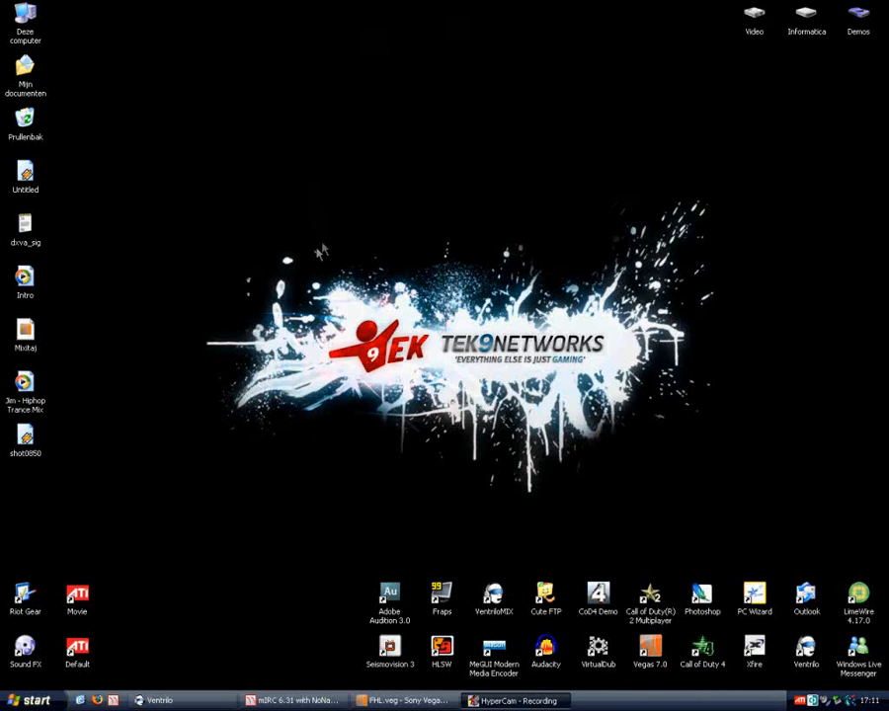
mouse_move(475, 583)
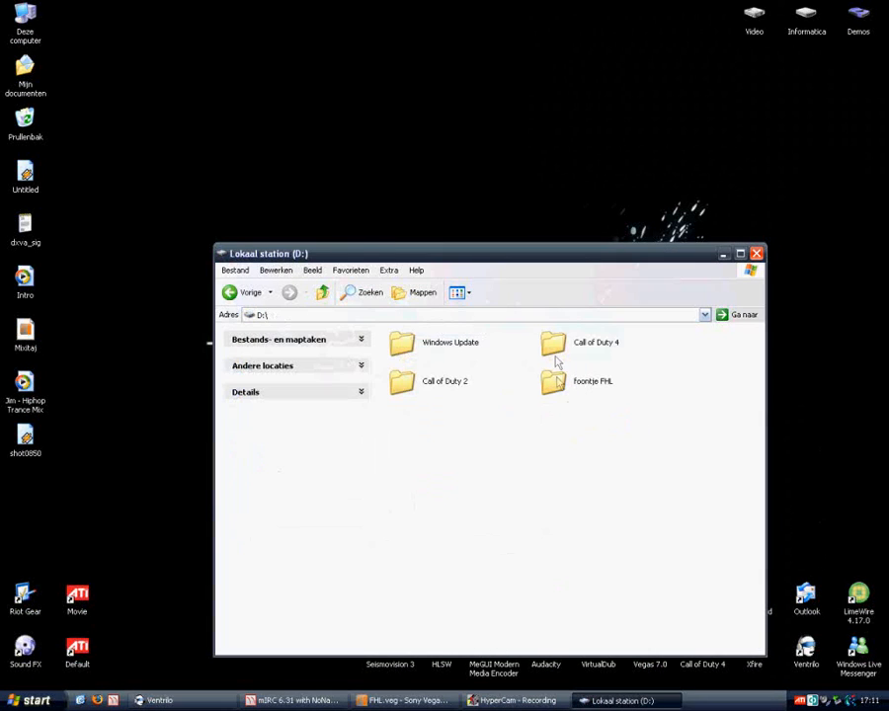
Browse into Call of Duty 4's screenshots folder and step back out to earlier folders
double_click(596, 342)
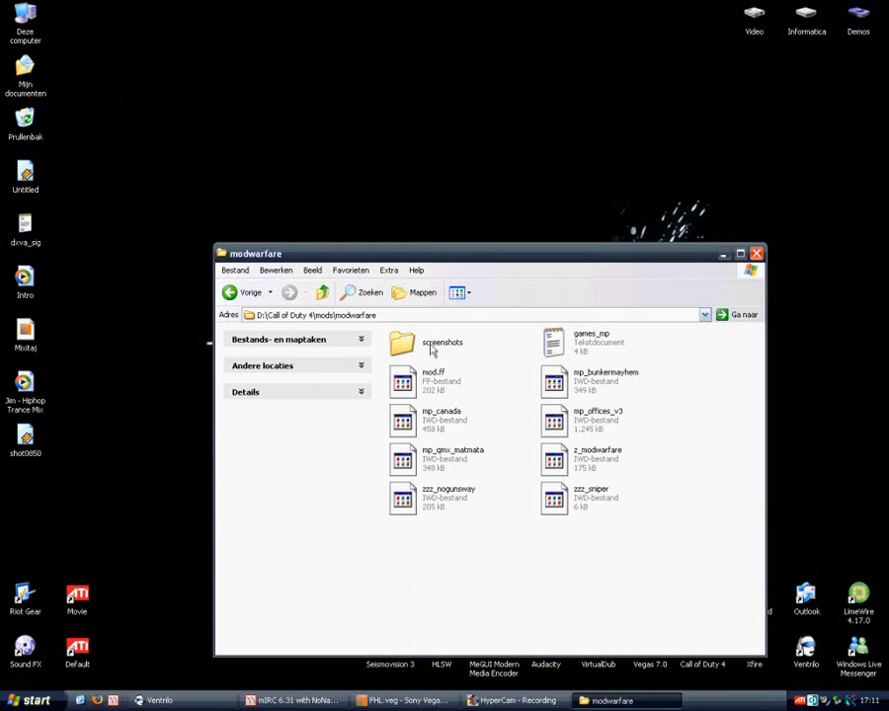
double_click(443, 344)
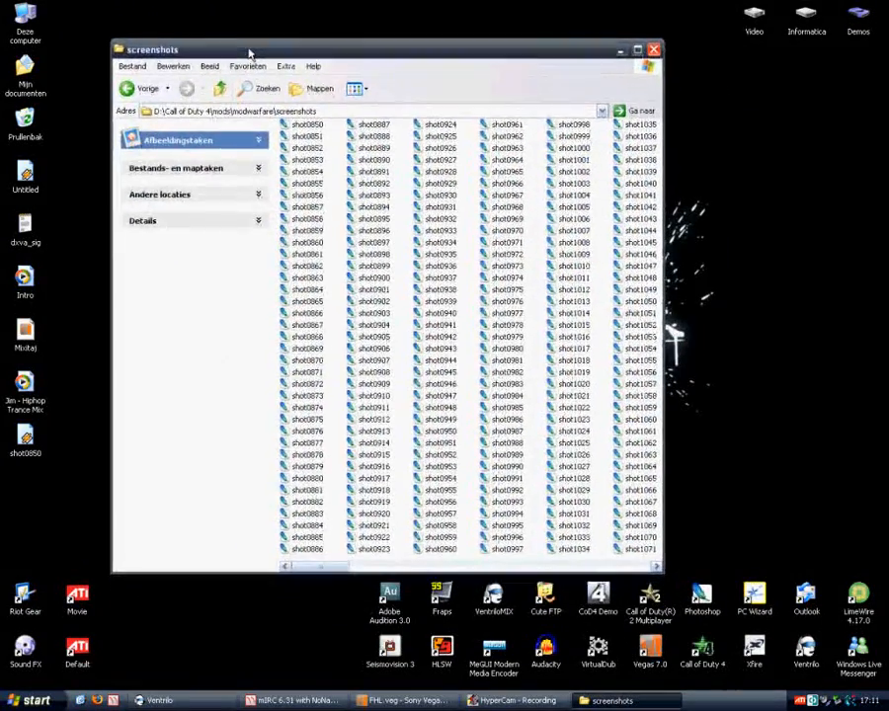
click(154, 94)
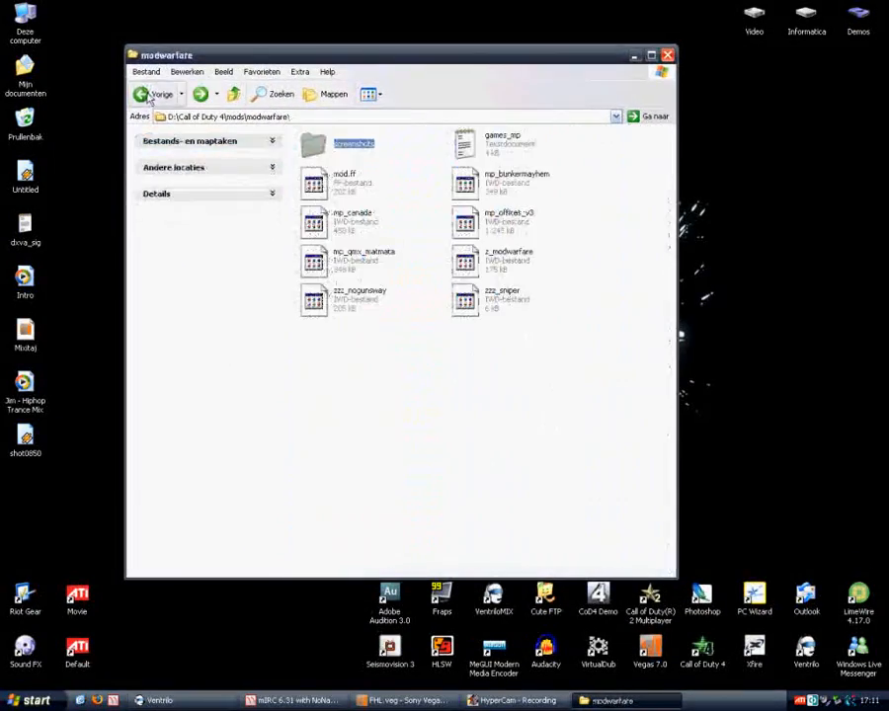
click(154, 95)
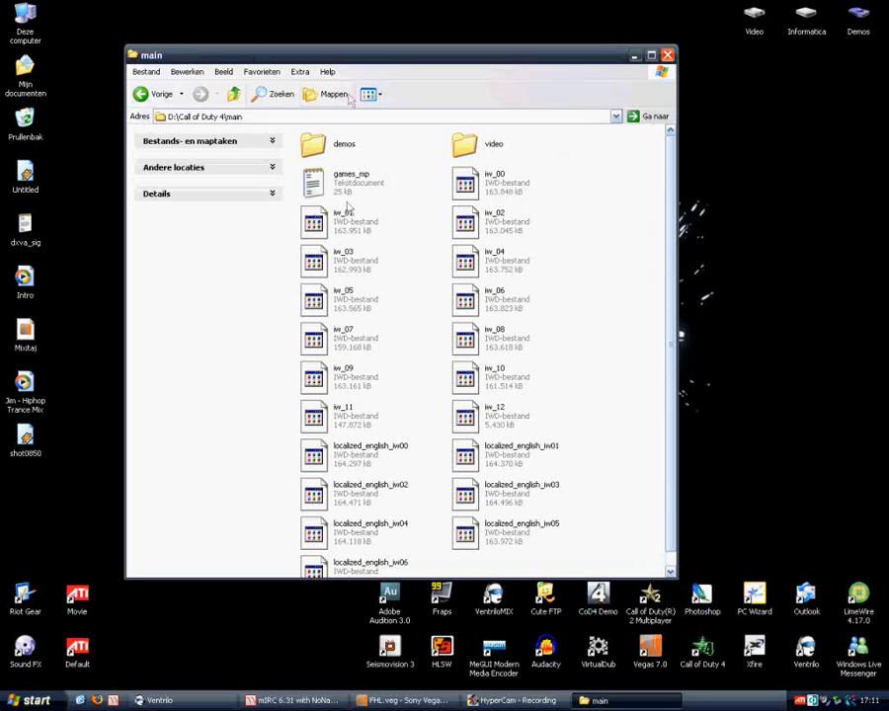
Navigate up to Call of Duty 4 and into mods\modwarfare, the screenshots' parent folder
click(202, 95)
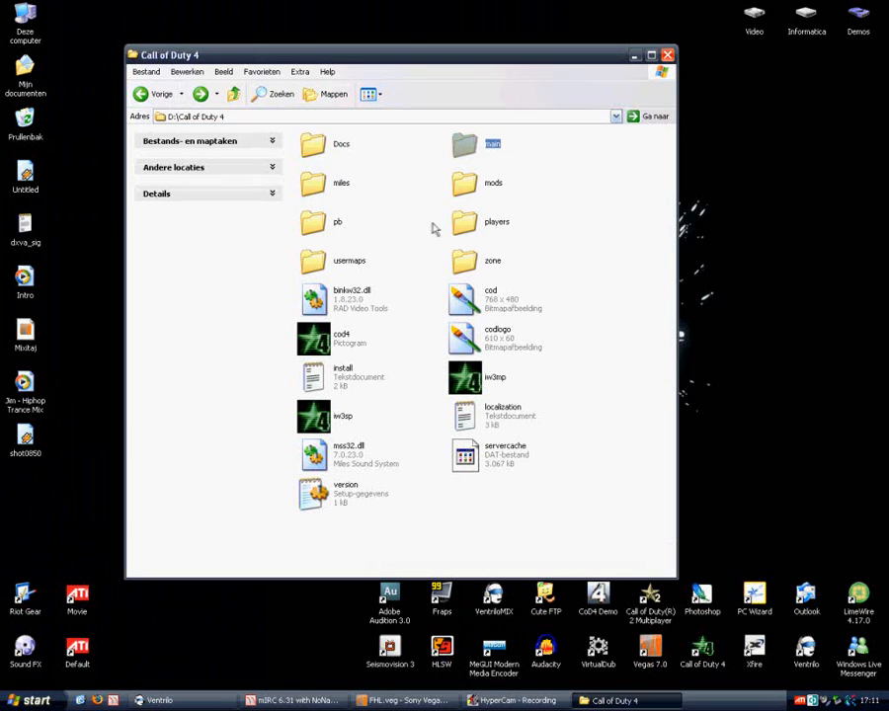
double_click(492, 182)
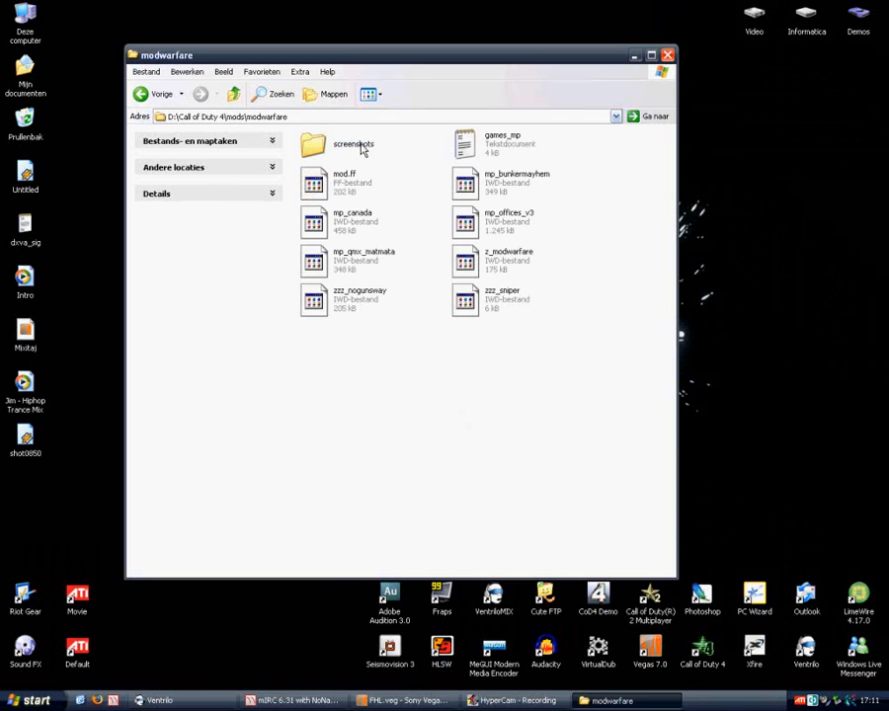
click(142, 94)
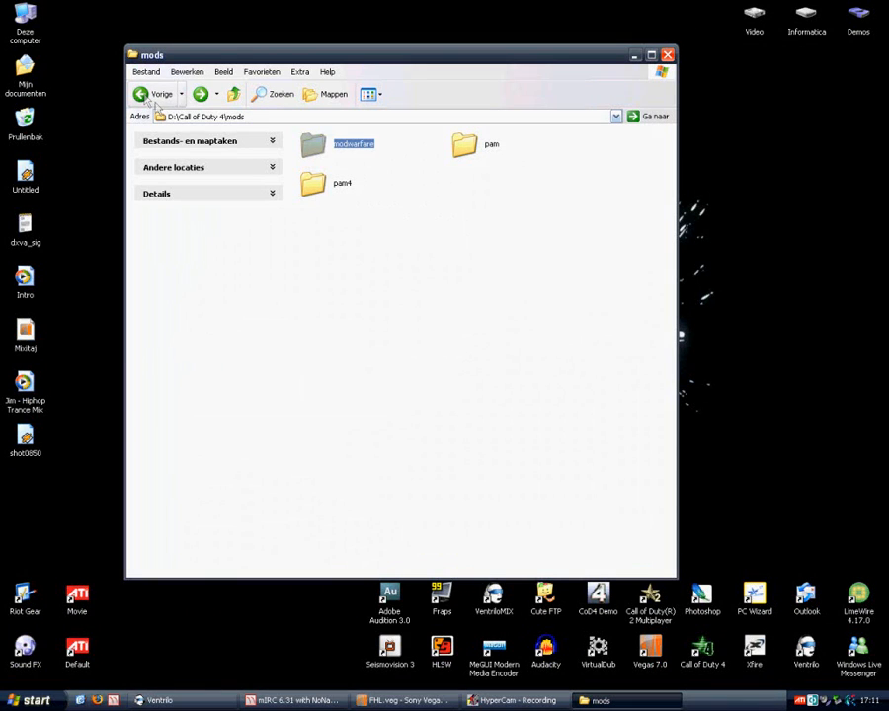
double_click(352, 142)
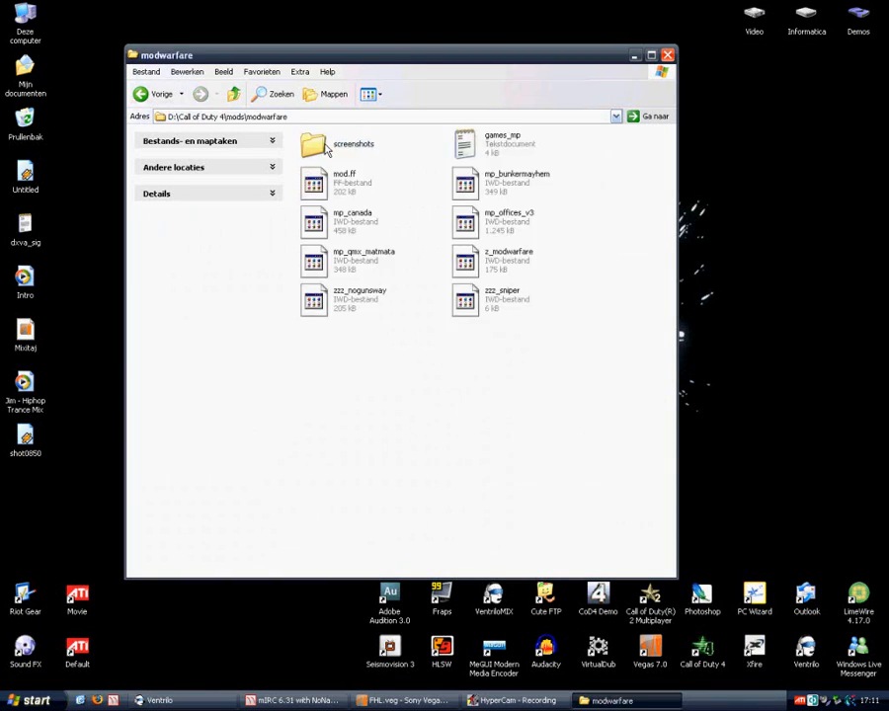
mouse_move(328, 150)
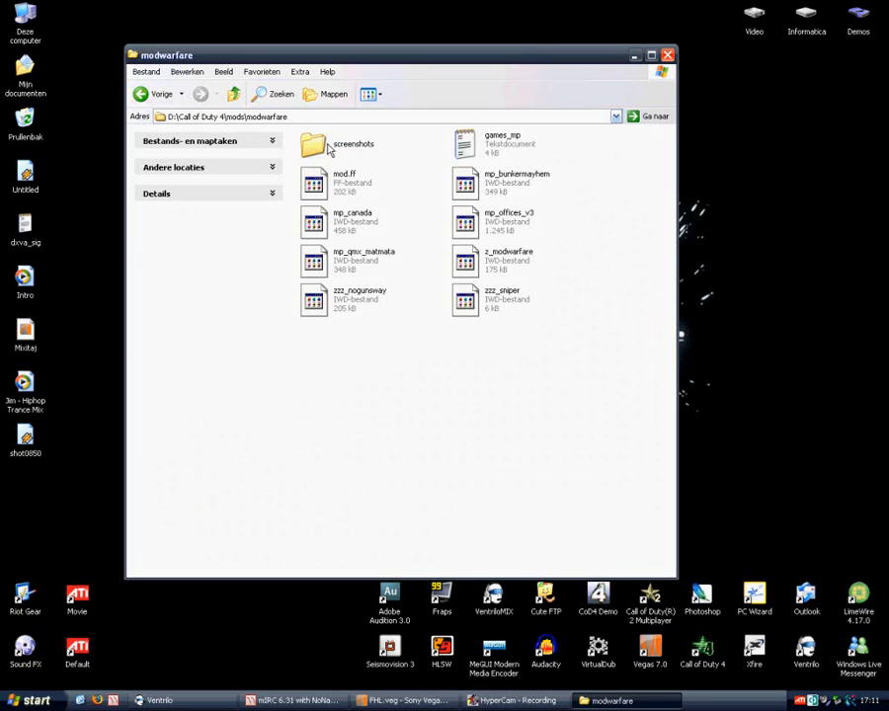
mouse_move(326, 149)
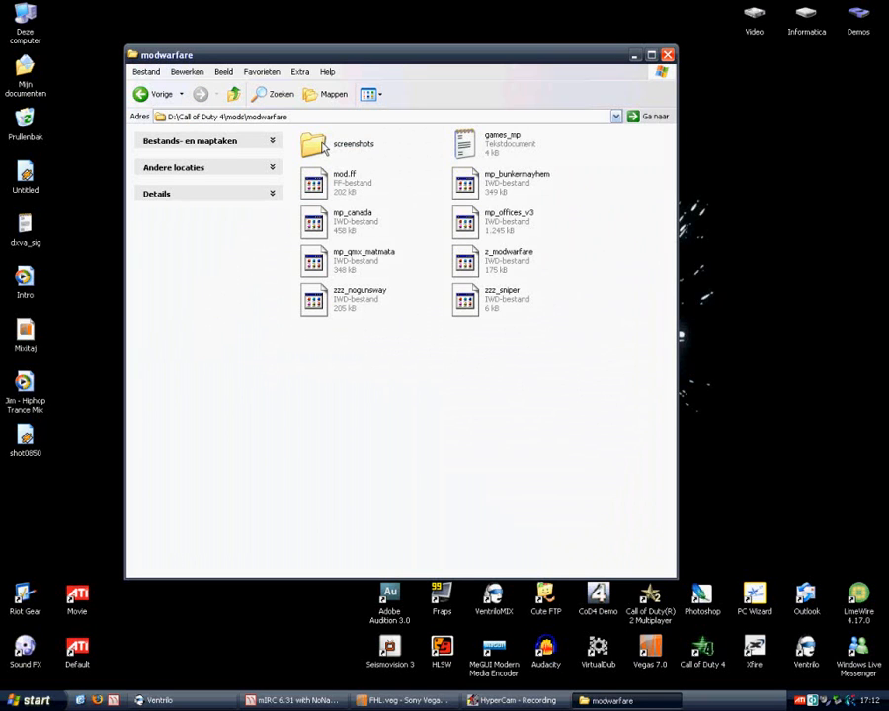
double_click(314, 142)
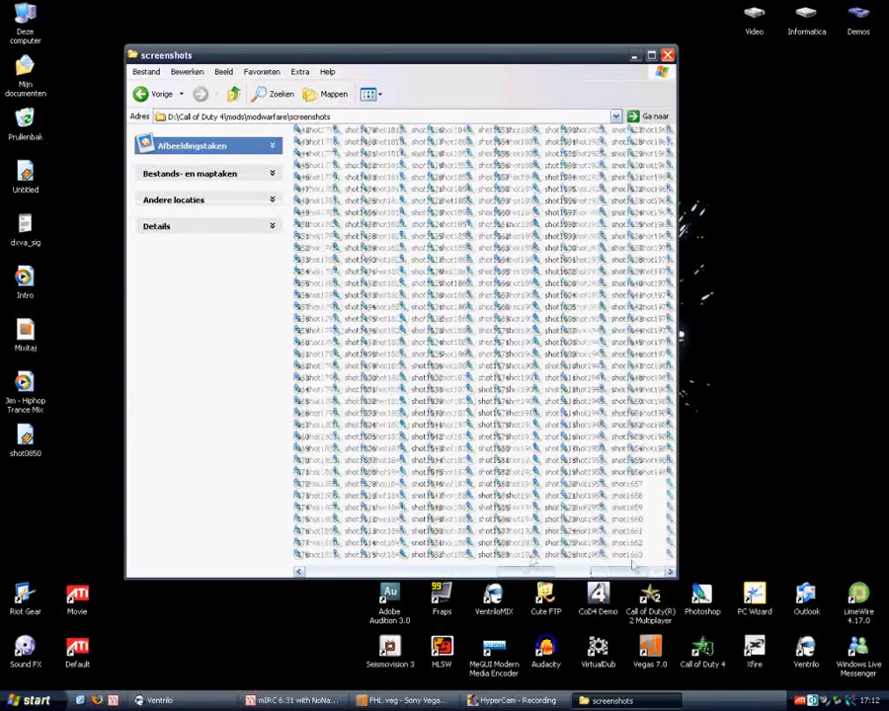
click(371, 94)
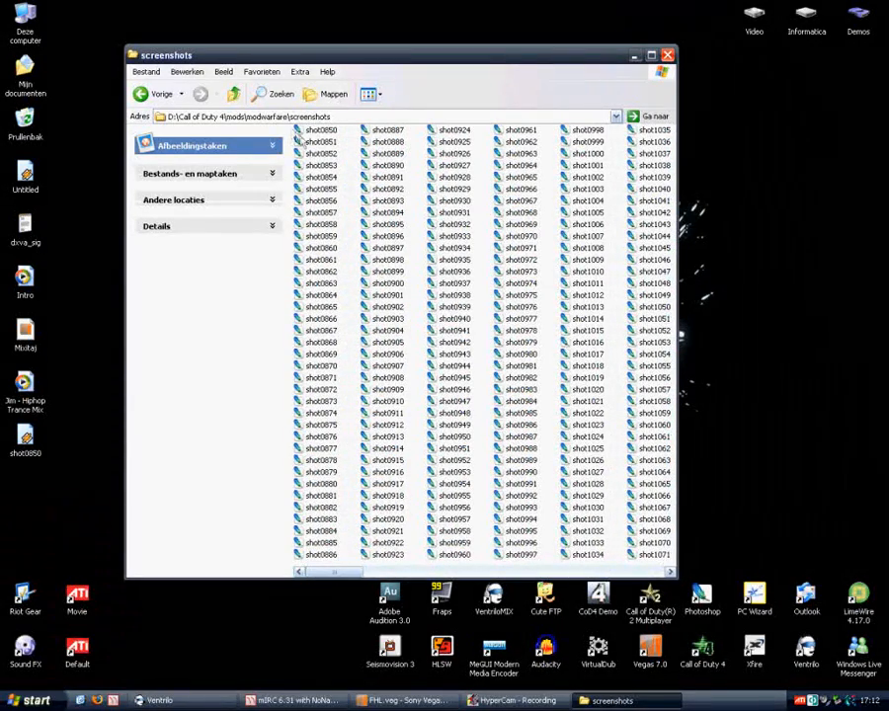
click(320, 130)
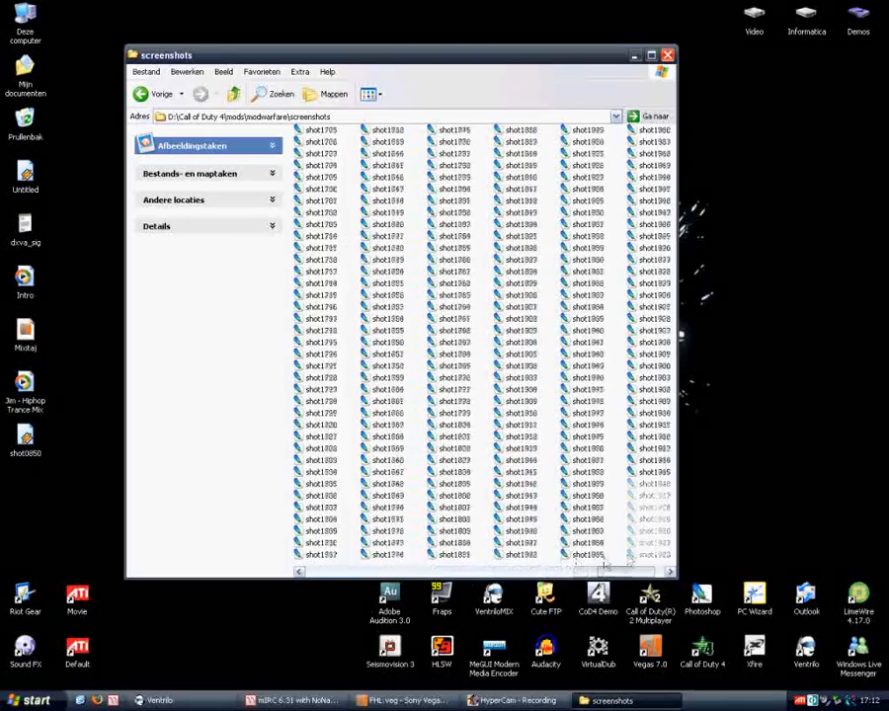
click(157, 95)
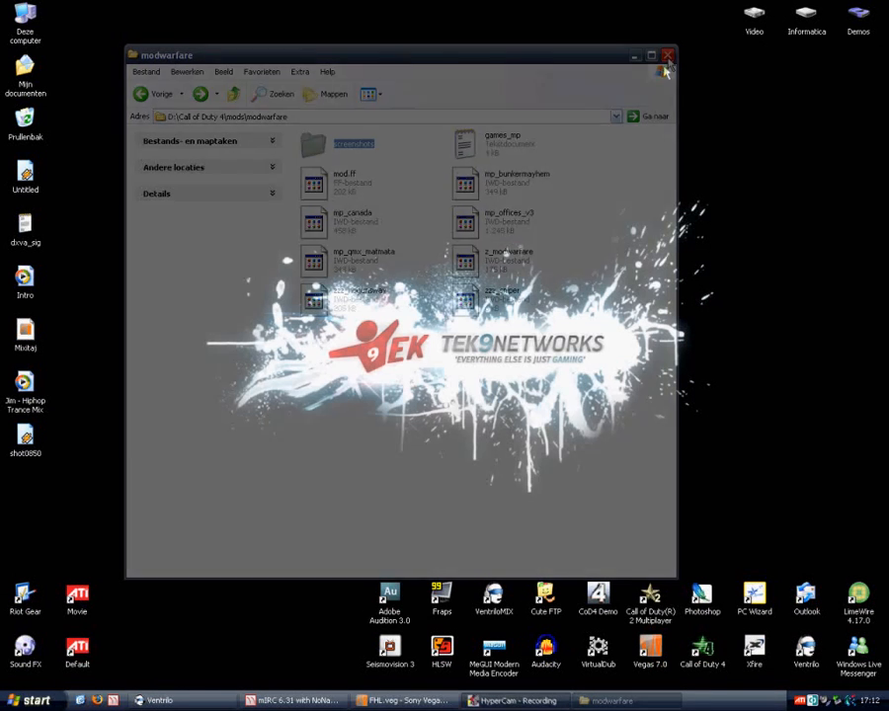
Close the Explorer window and load the shot0850.tga sequence as a video in VirtualDub
click(667, 55)
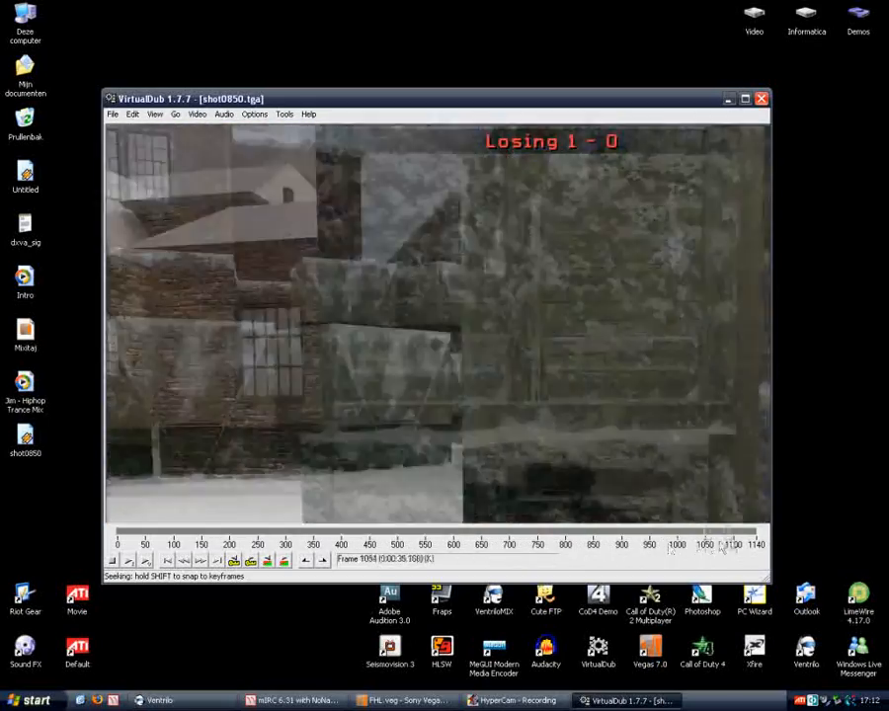
click(113, 113)
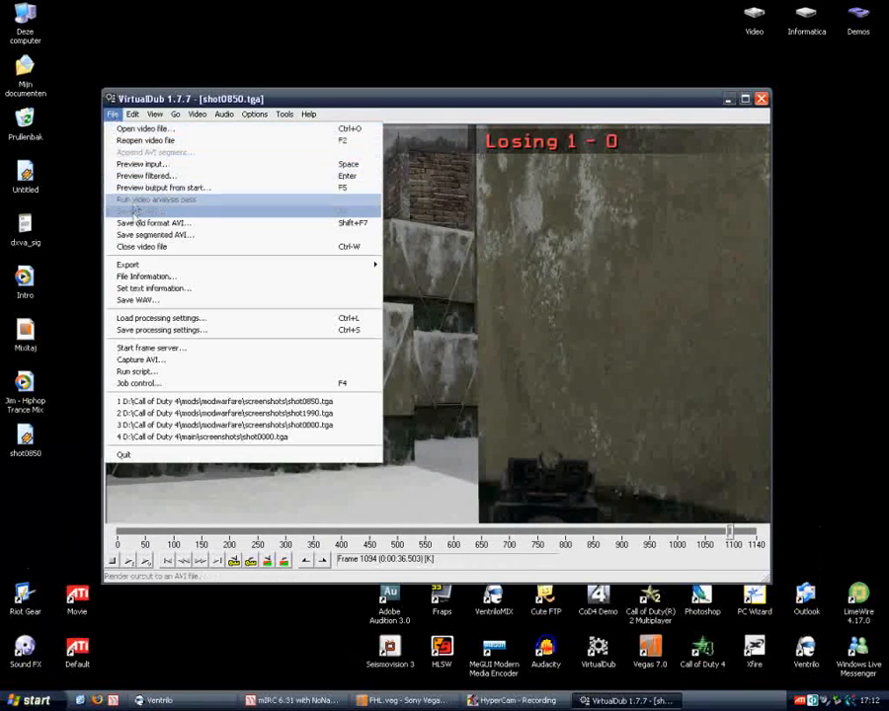
click(154, 222)
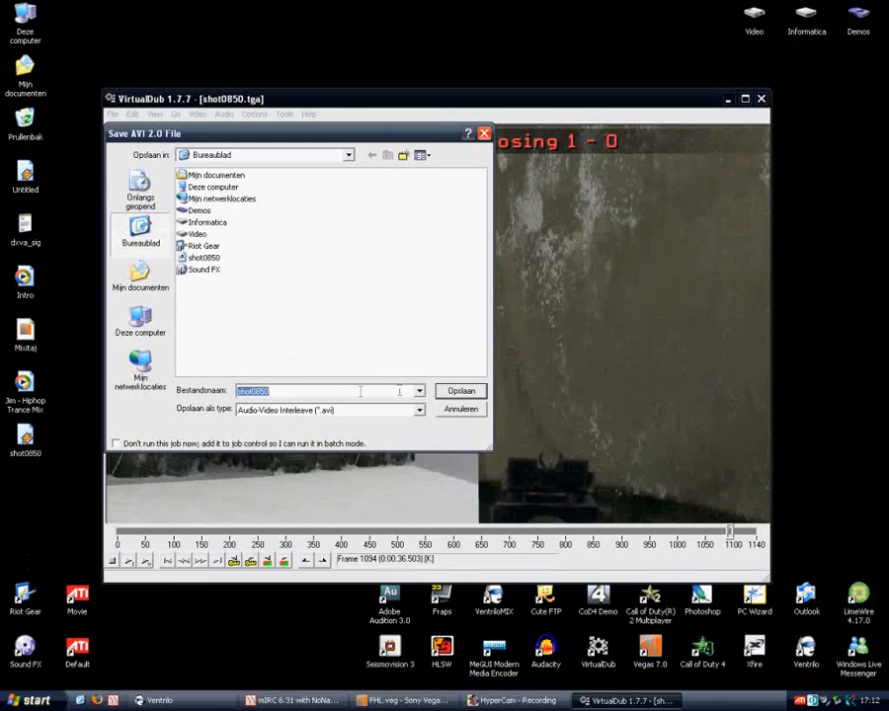
click(461, 391)
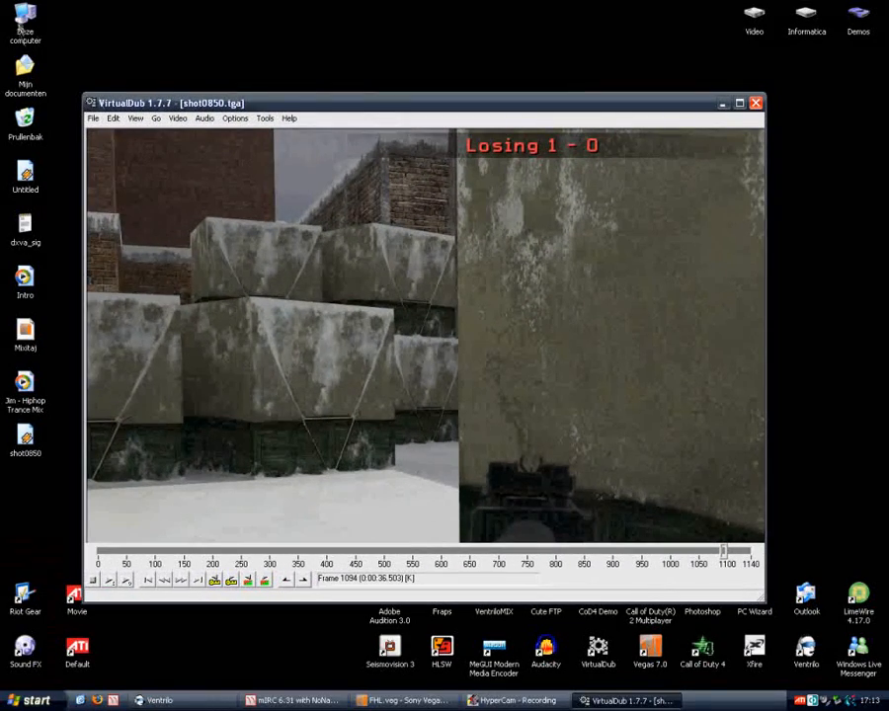
double_click(24, 20)
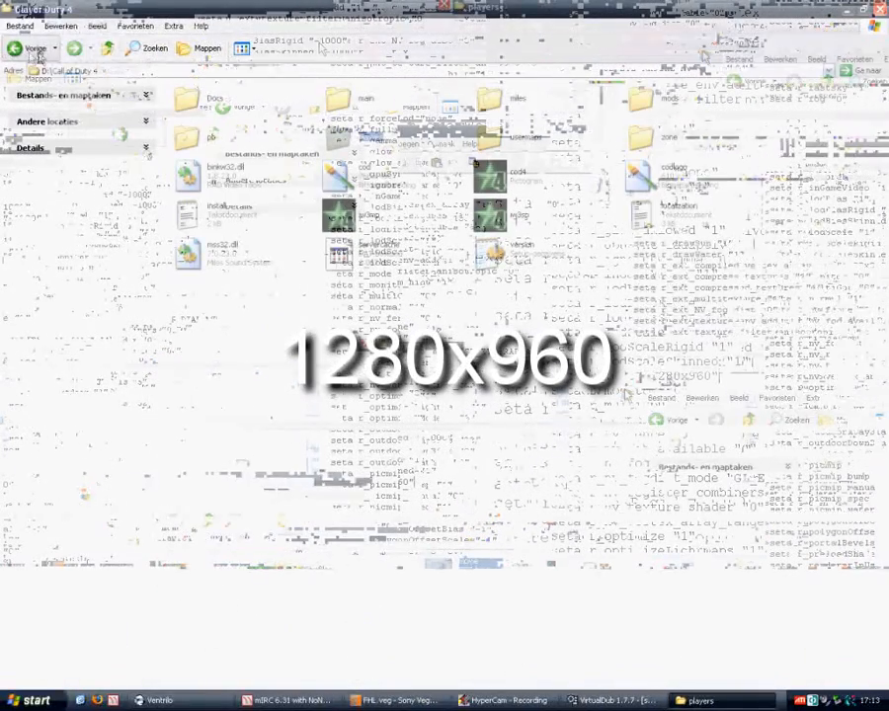
click(178, 119)
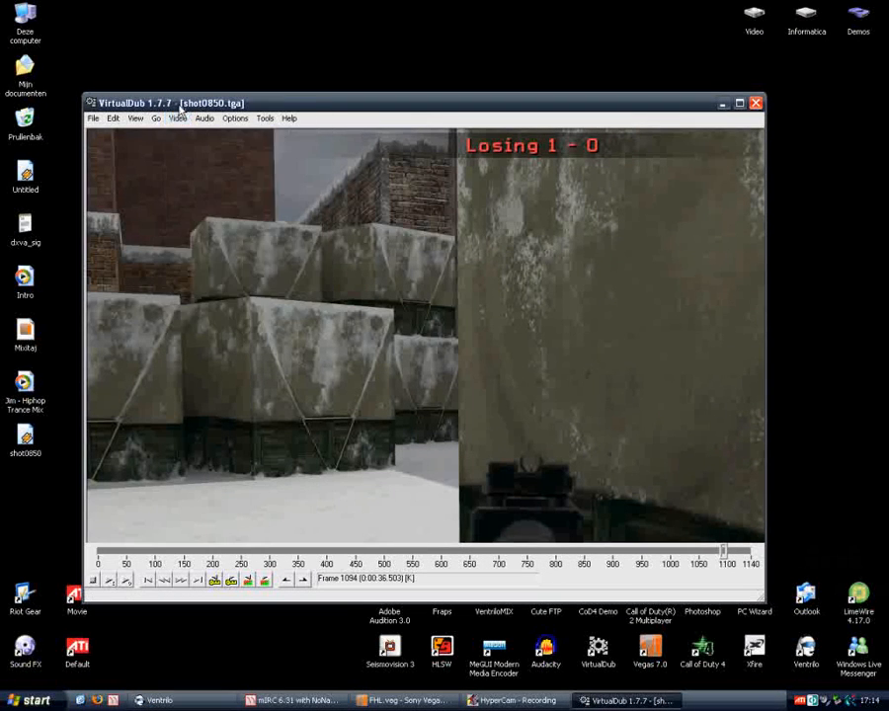
Reload shot0850.tga from its first frame and choose the resize filter from the filter list
click(120, 79)
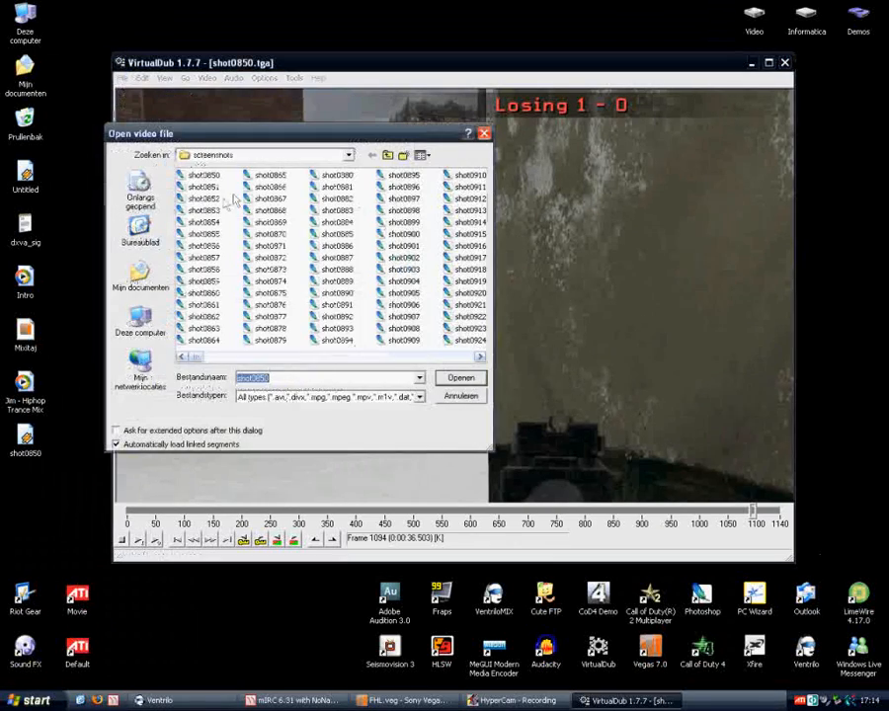
click(461, 395)
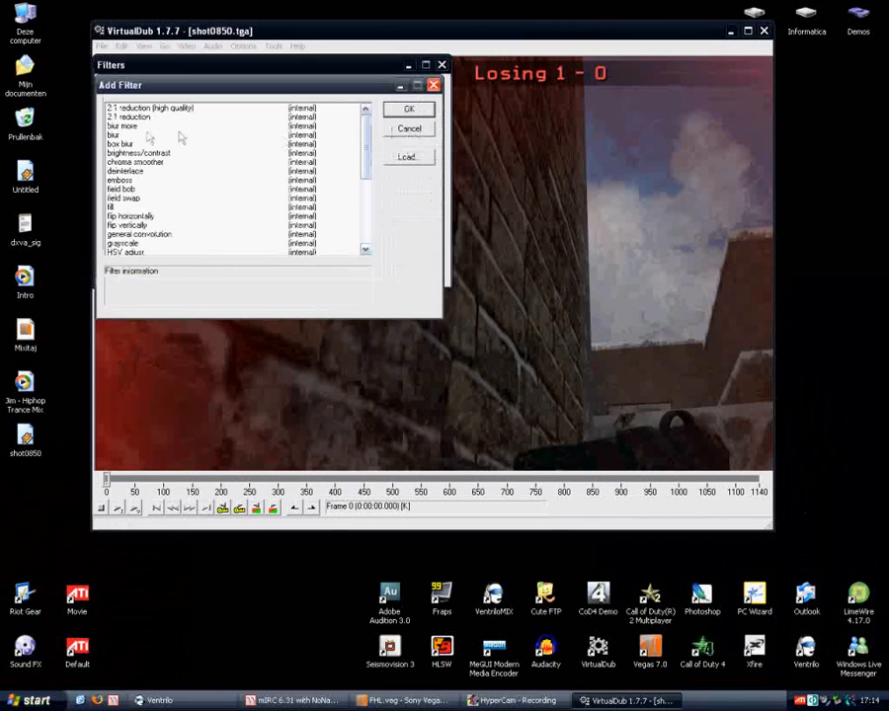
click(117, 243)
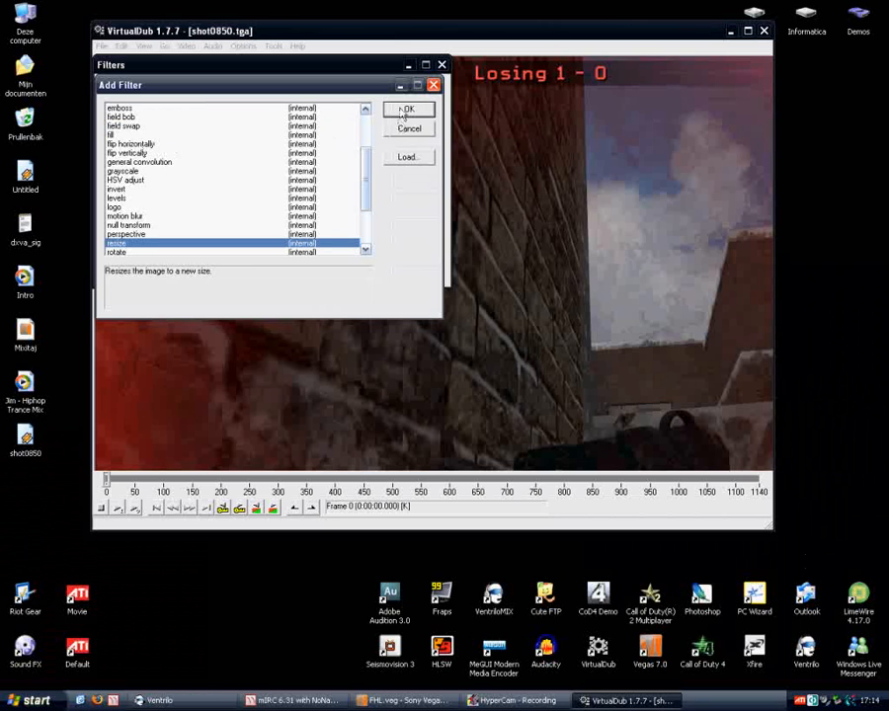
Configure the resize filter to 1024 x 768 with a chosen resampling mode and confirm it
click(407, 108)
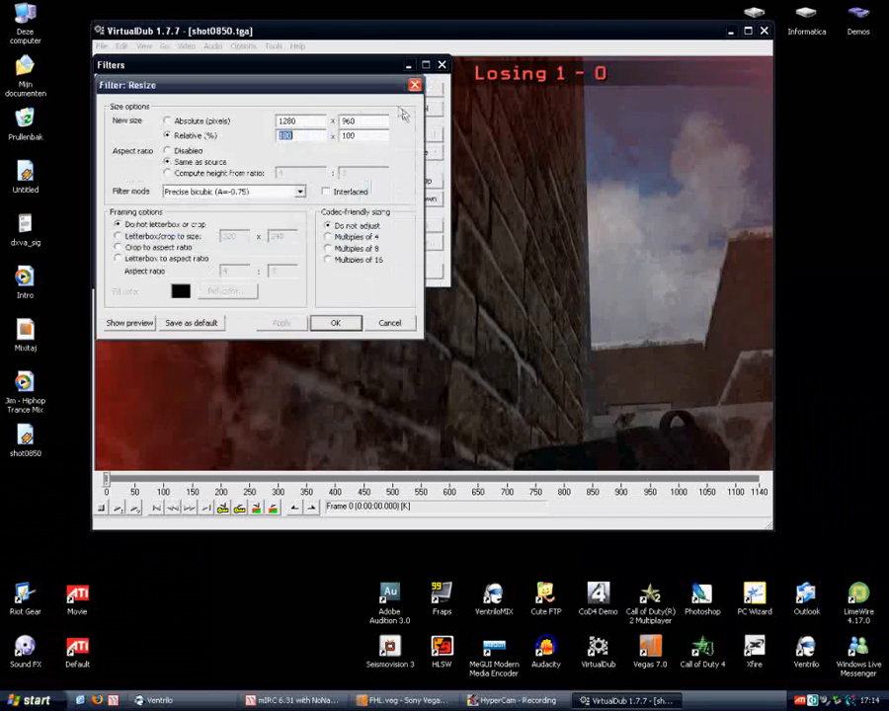
drag(247, 85, 549, 113)
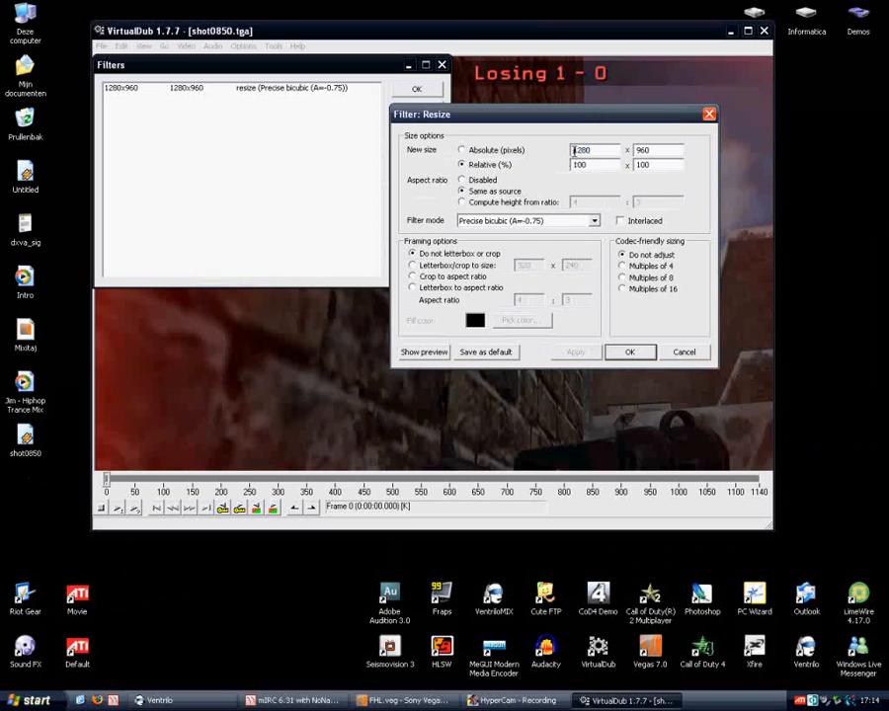
triple_click(656, 150)
text(768)
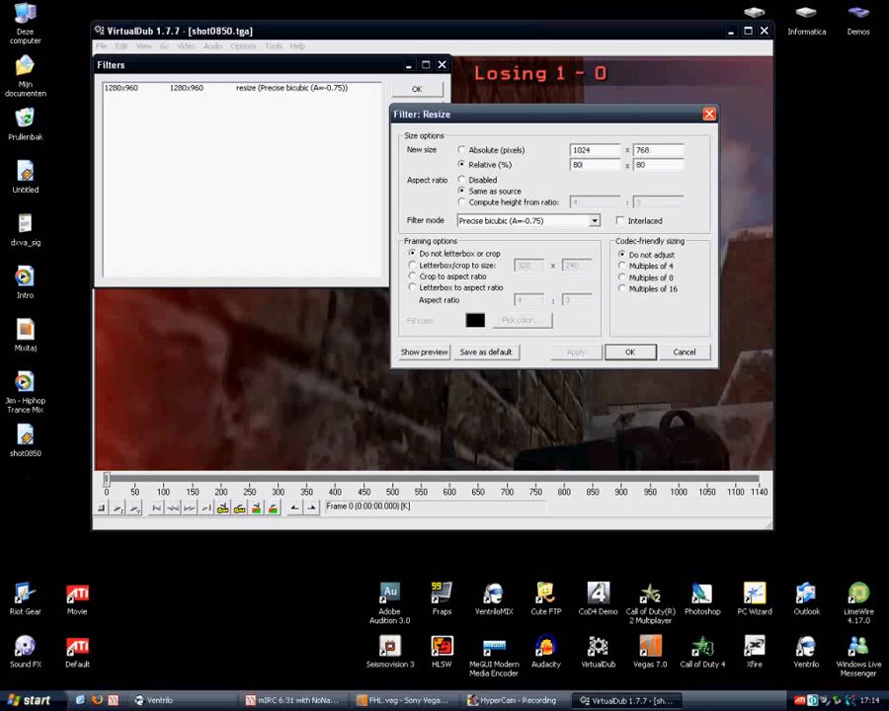
triple_click(593, 150)
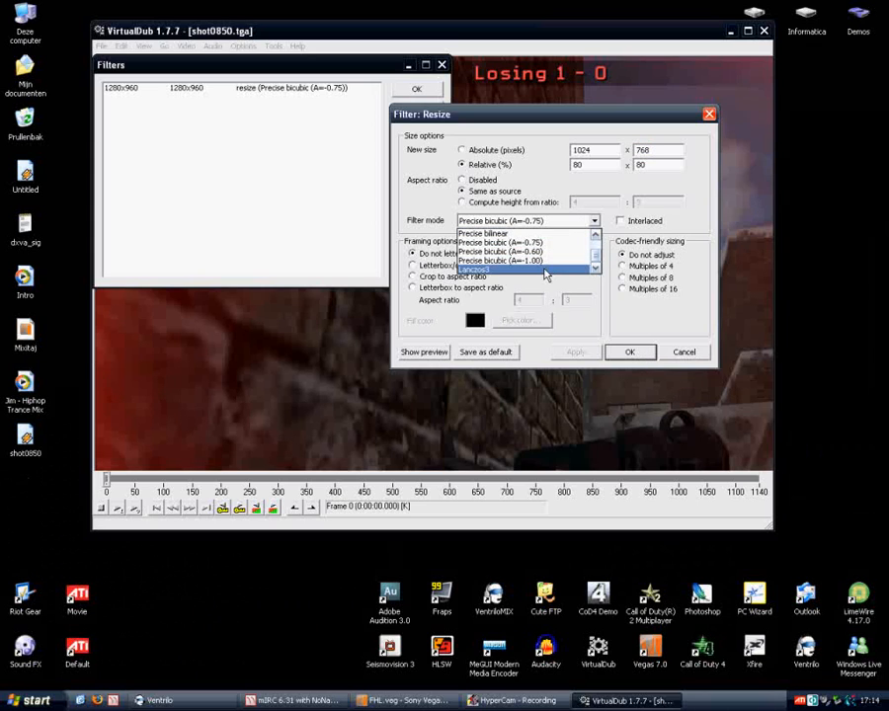
click(474, 269)
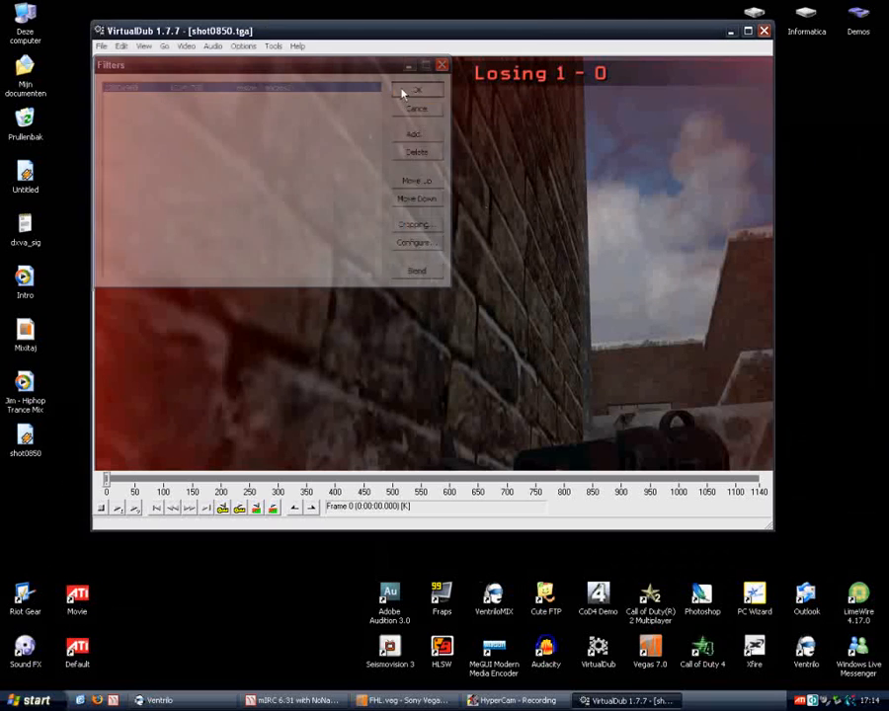
Set the video compressor and save as shot0850.avi on the Bureaublad desktop, overwriting the old file
click(185, 46)
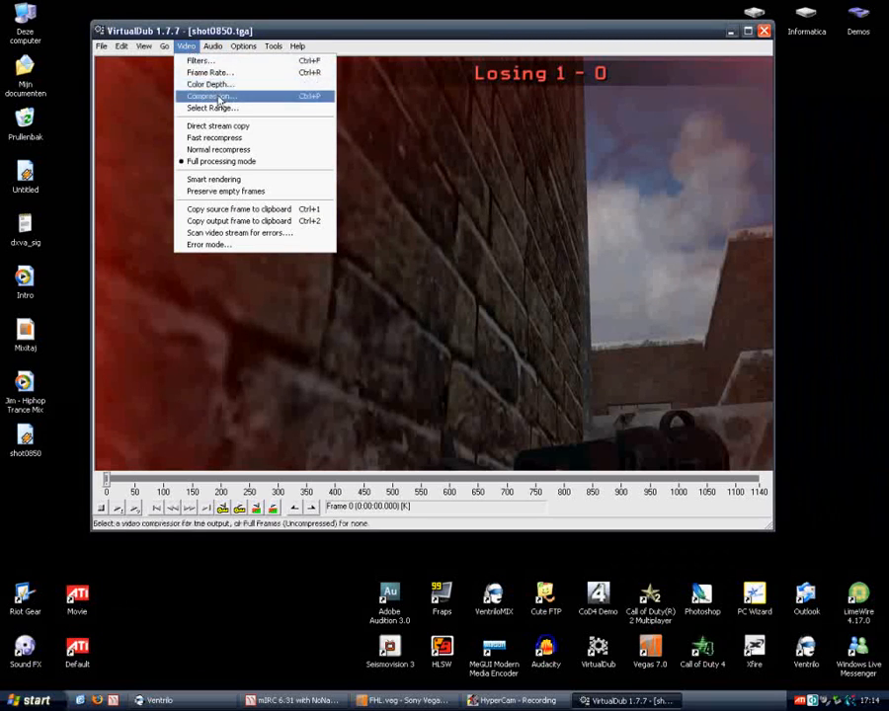
click(209, 95)
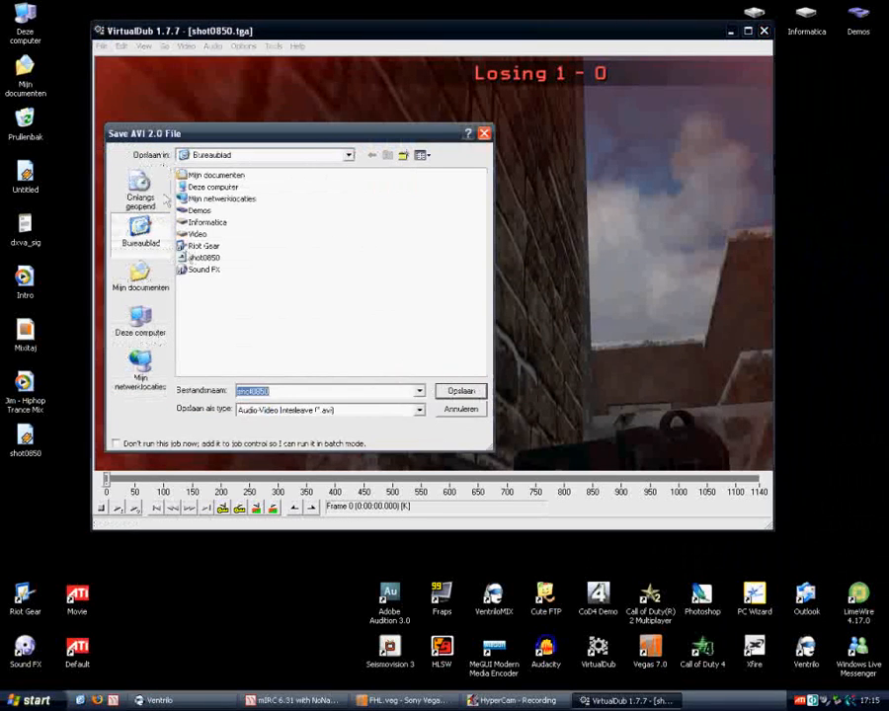
click(460, 391)
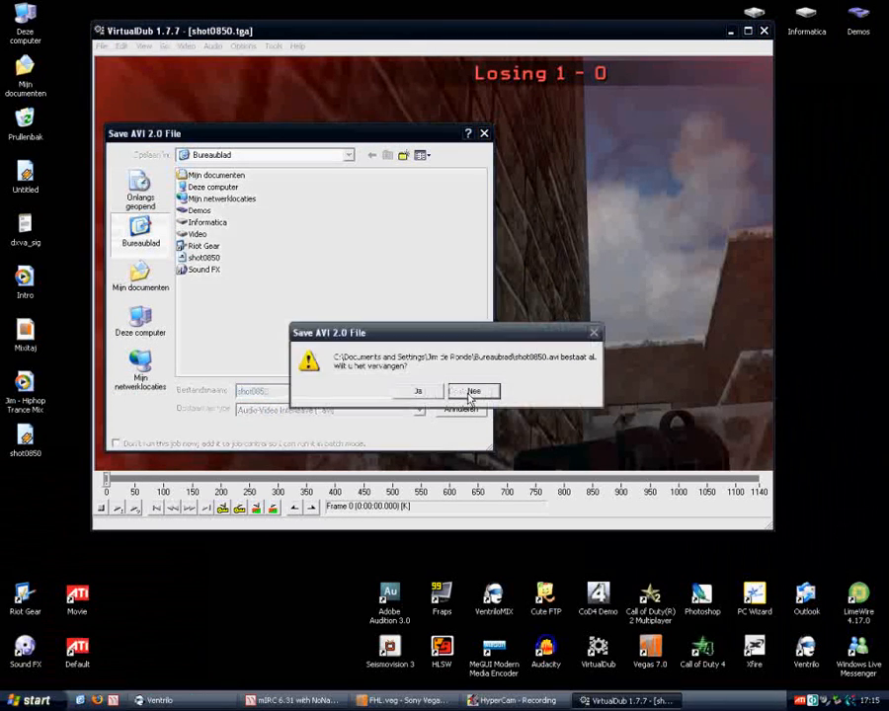
mouse_move(419, 391)
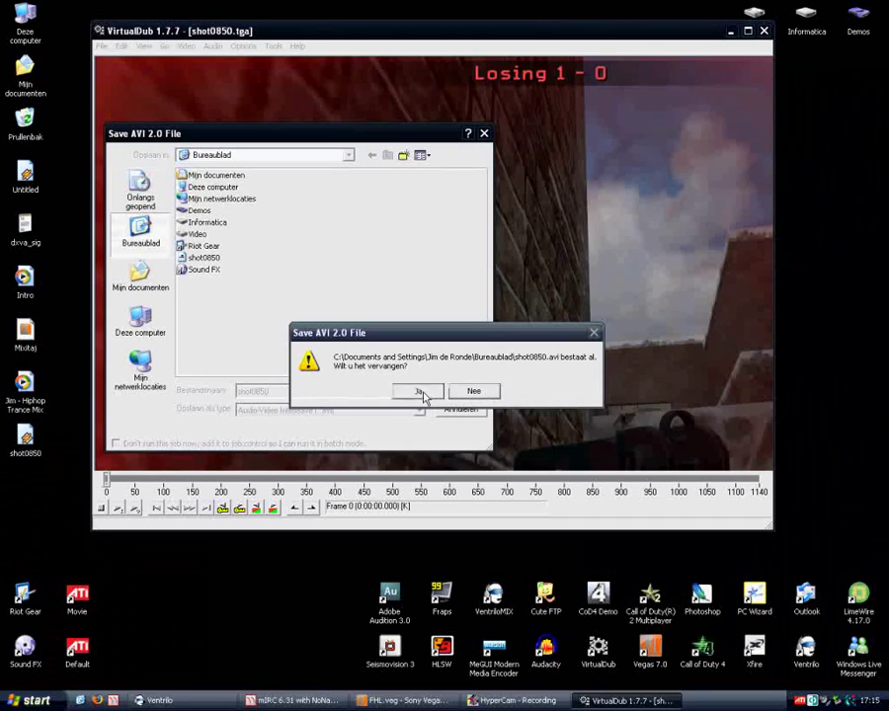
click(417, 391)
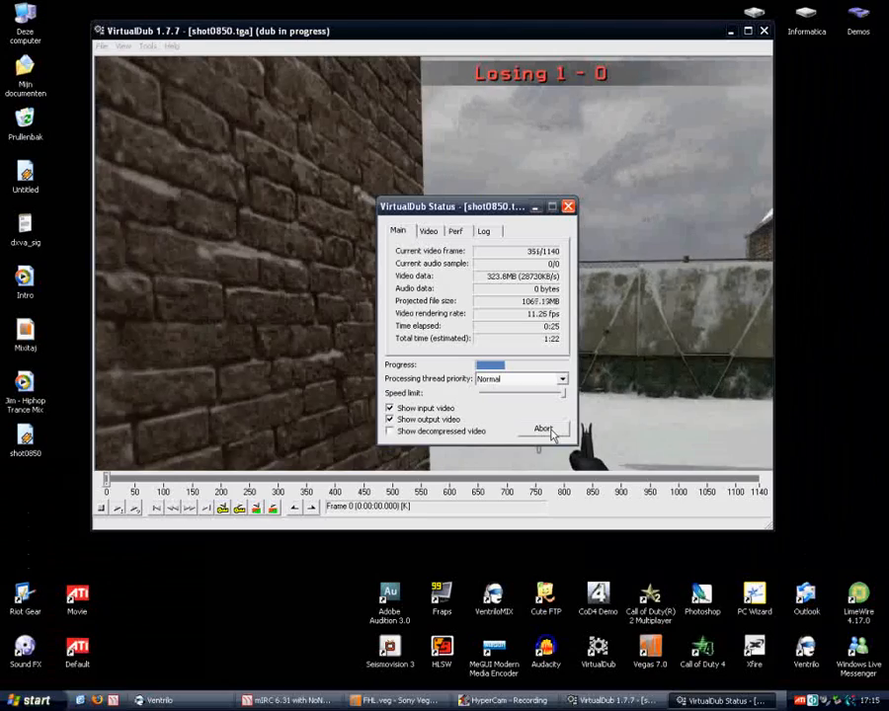
Disable input/output preview while dubbing finishes, then maximize the VirtualDub window
click(543, 429)
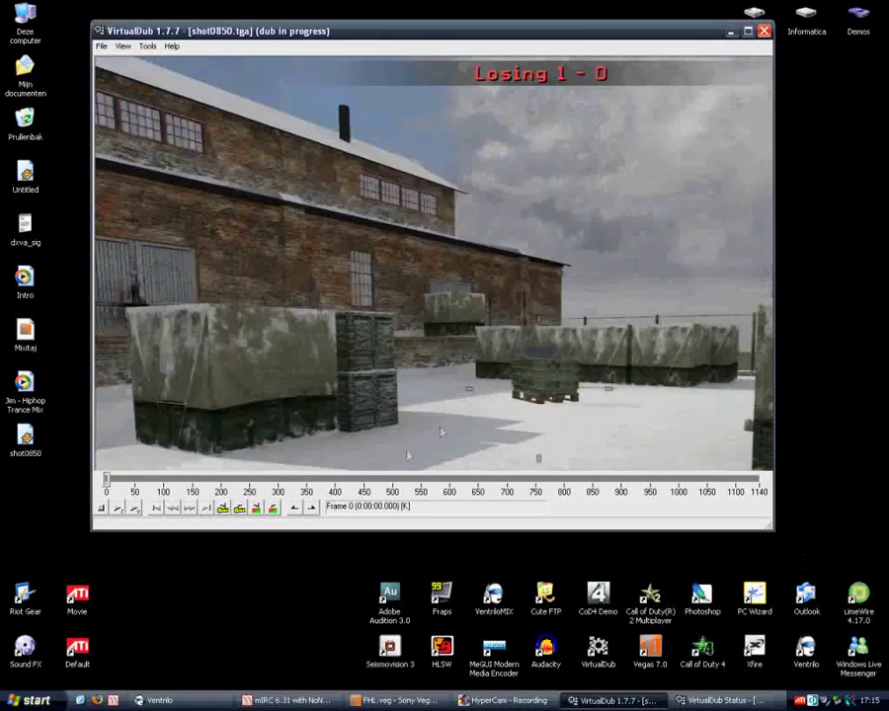
click(194, 482)
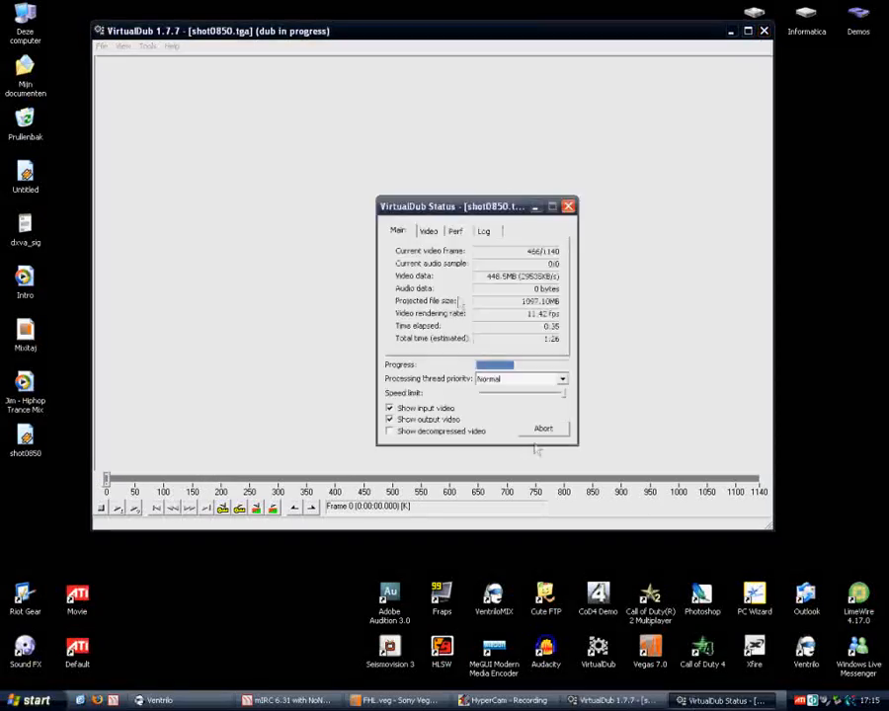
drag(474, 205, 182, 490)
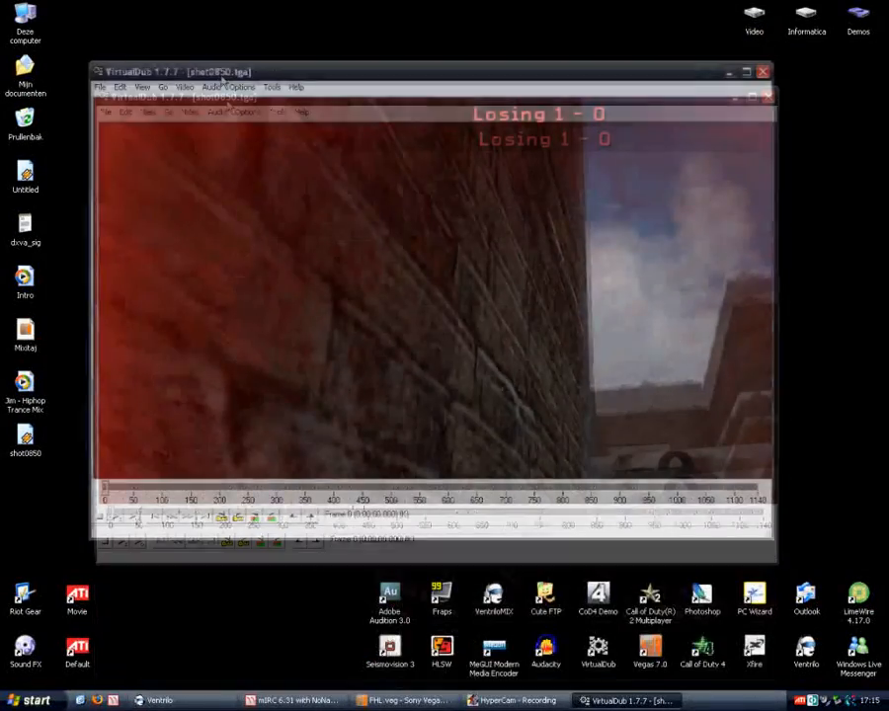
click(746, 71)
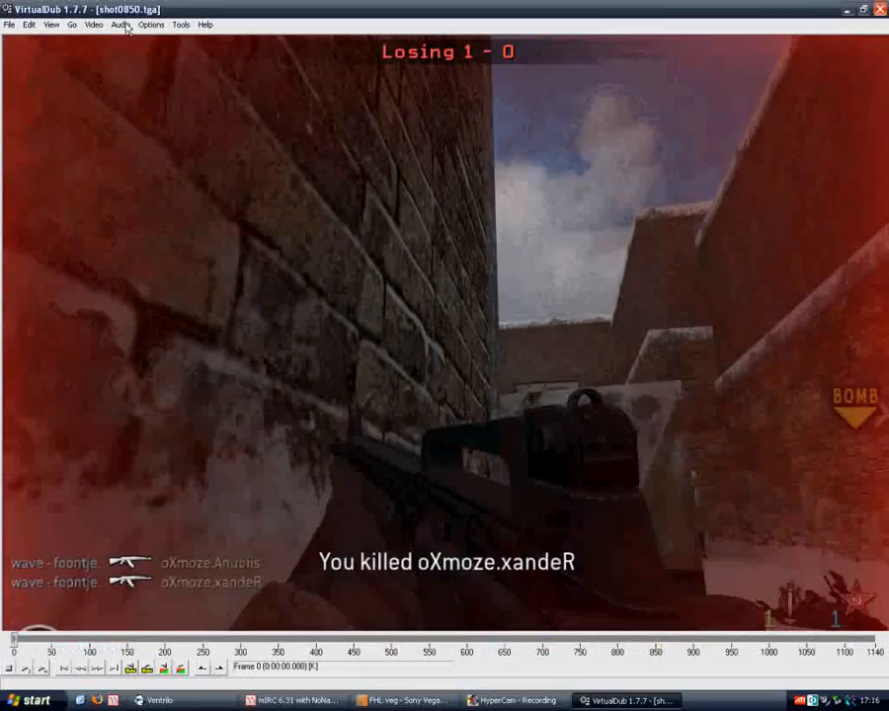